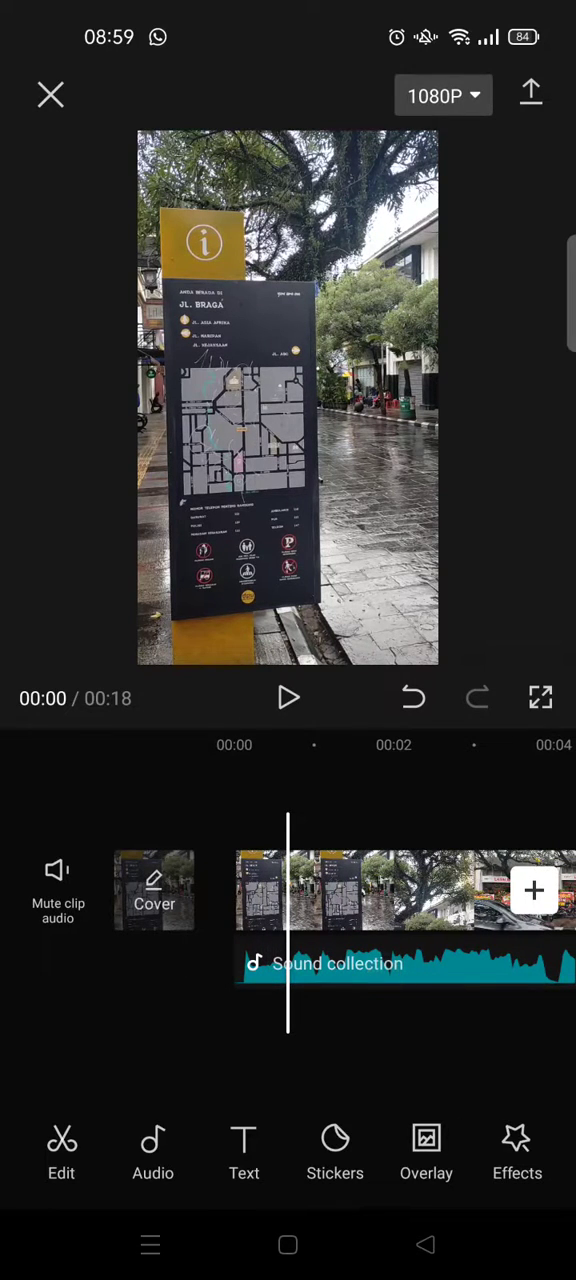
# Step: Extract the clip's sound into a separate Extracted audio1 track
pyautogui.click(152, 1152)
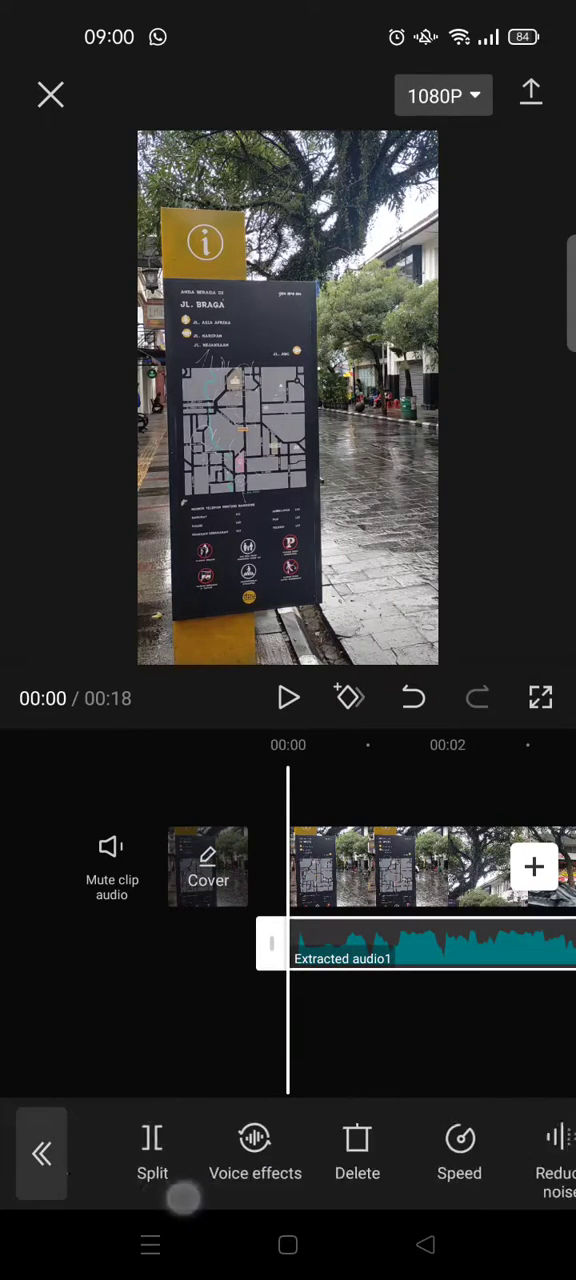
# Step: Bring up Match cut beat marking for the extracted audio from the bottom toolbar
pyautogui.hscroll(-3)
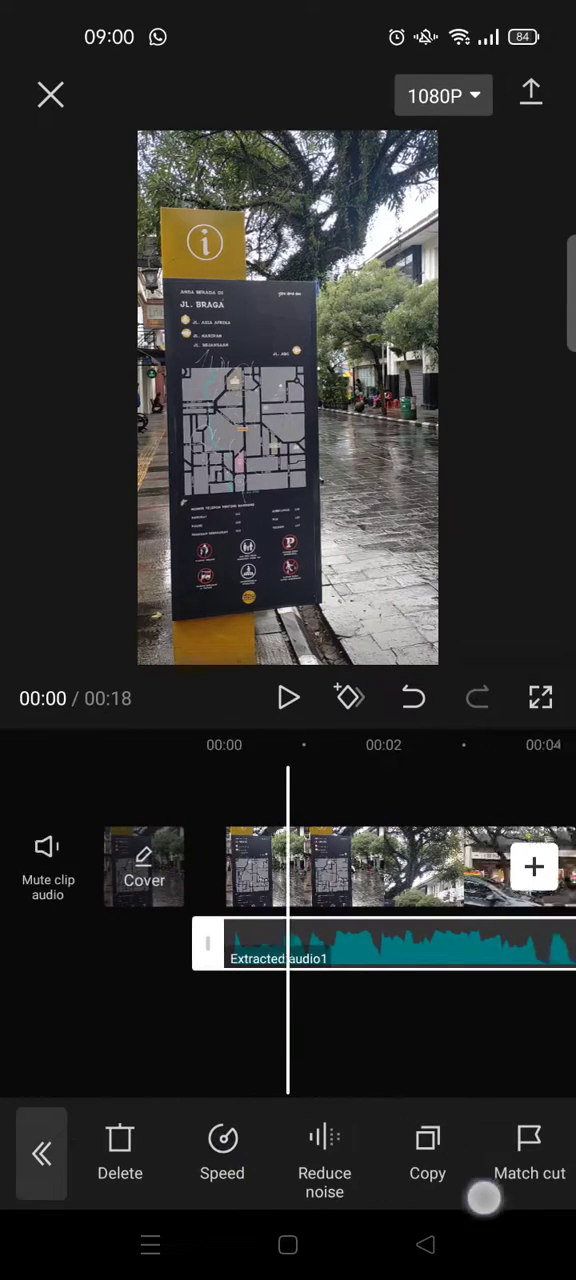
pyautogui.click(528, 1150)
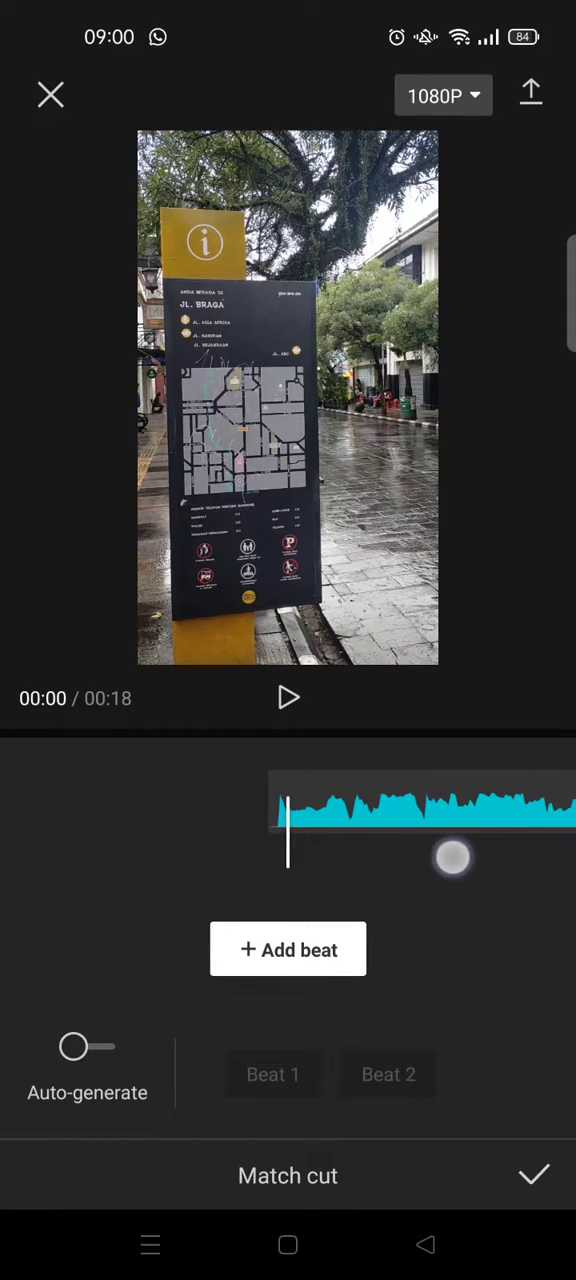
# Step: Scrub along the waveform, add a beat at the playhead, then delete it again
pyautogui.moveTo(452, 858); pyautogui.dragTo(288, 830)
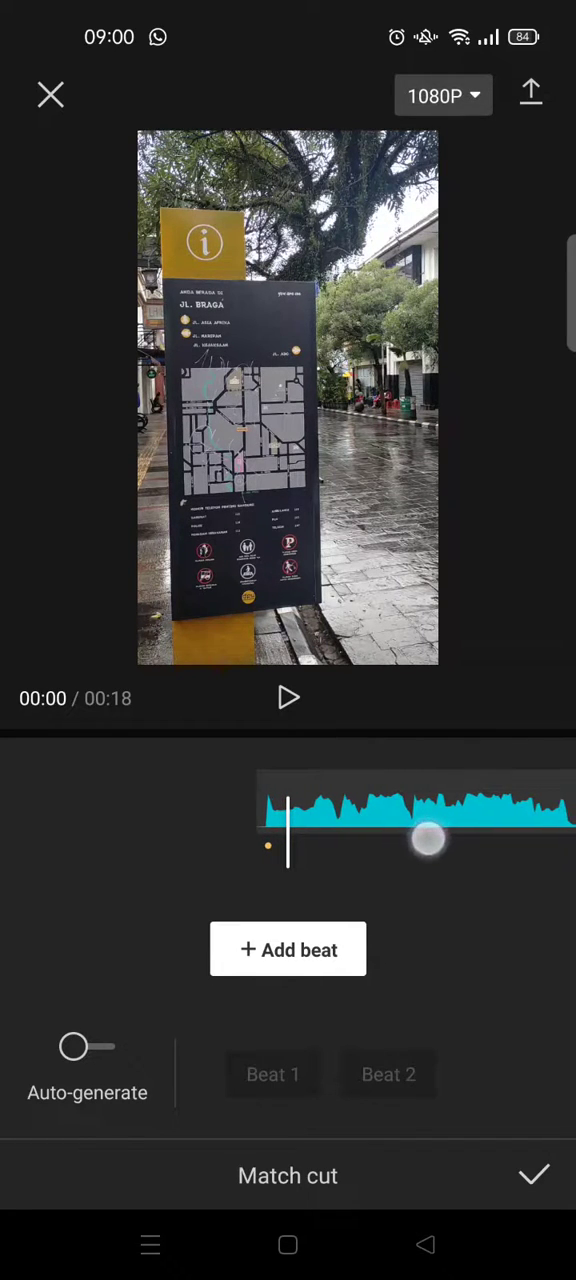
pyautogui.moveTo(428, 838); pyautogui.dragTo(388, 872)
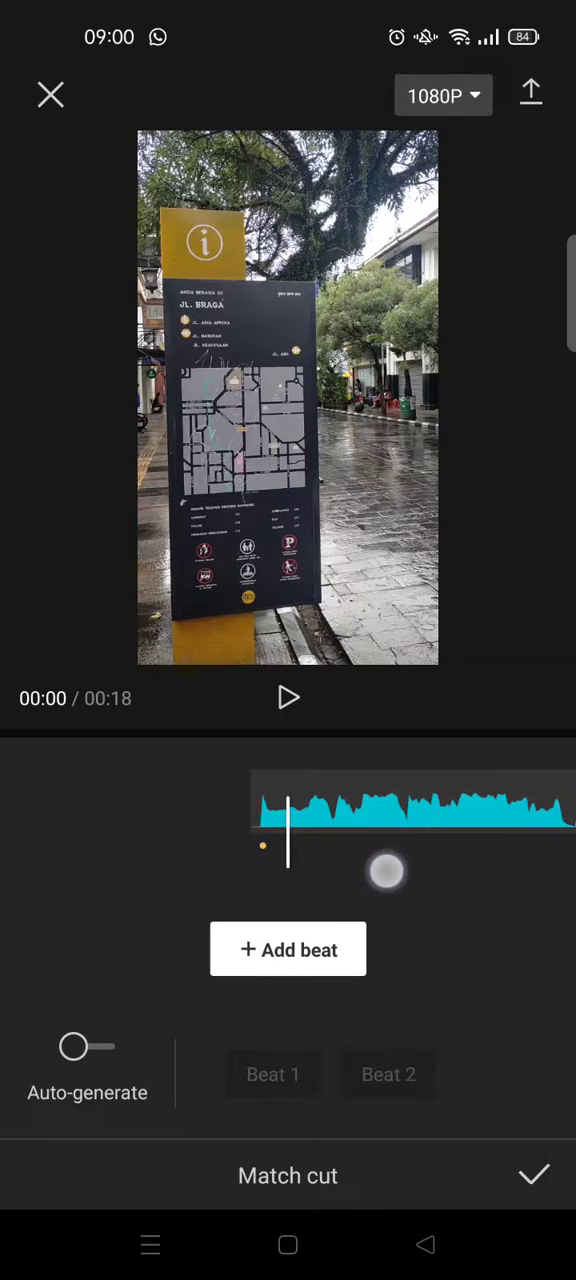
pyautogui.click(288, 948)
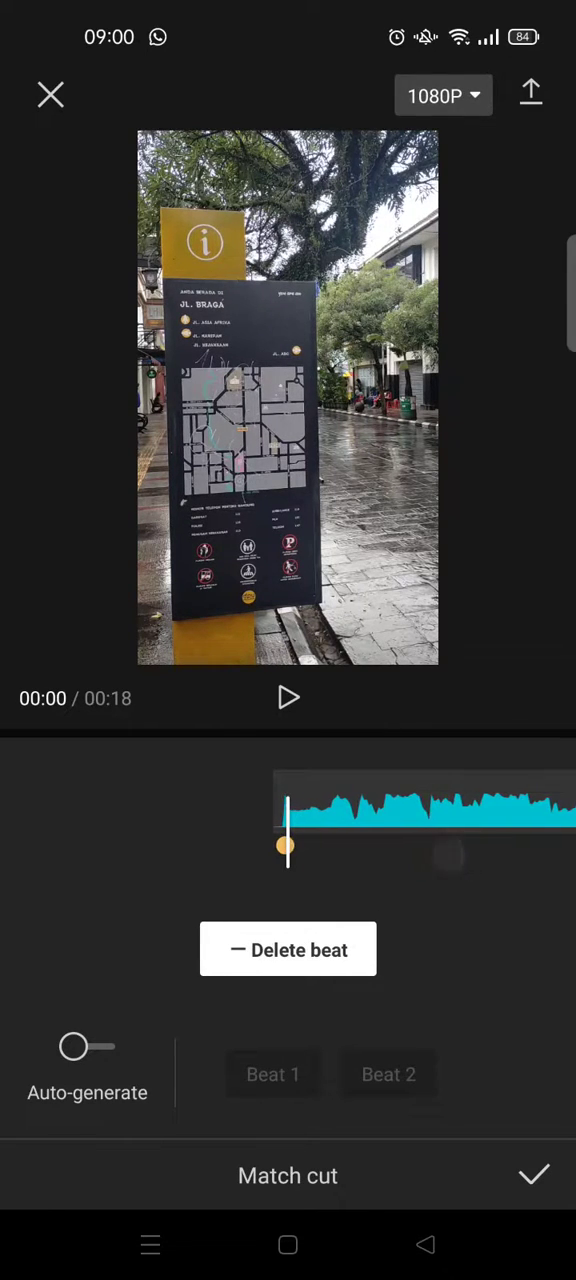
pyautogui.click(288, 948)
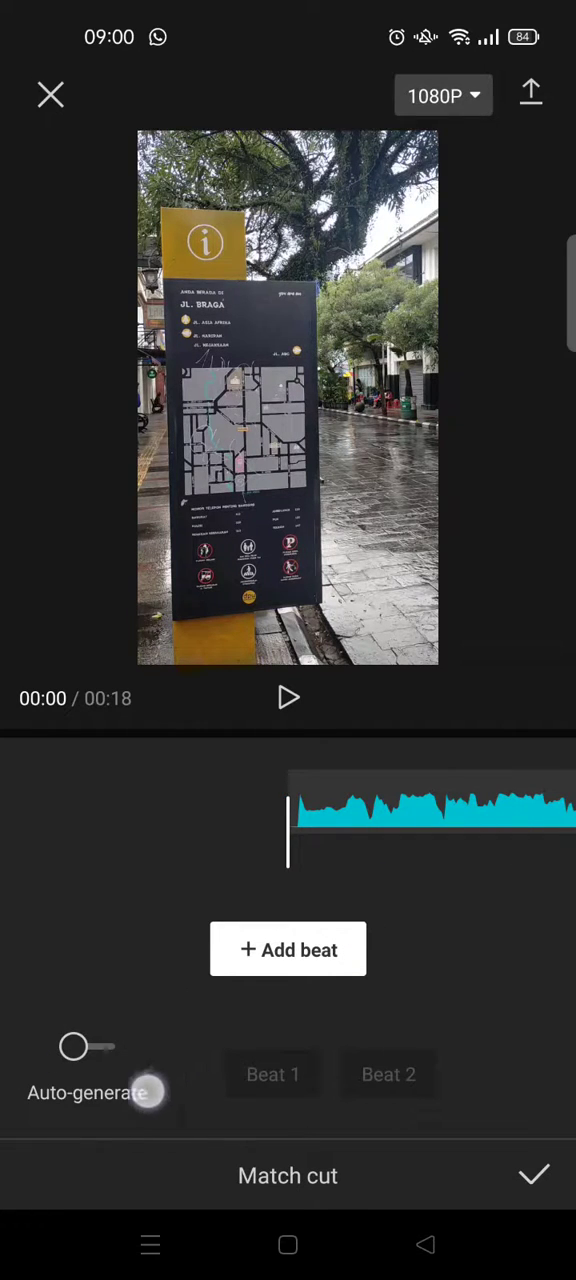
# Step: Turn on Auto-generate, compare Beat 1, and settle on the denser Beat 2 pattern
pyautogui.click(88, 1046)
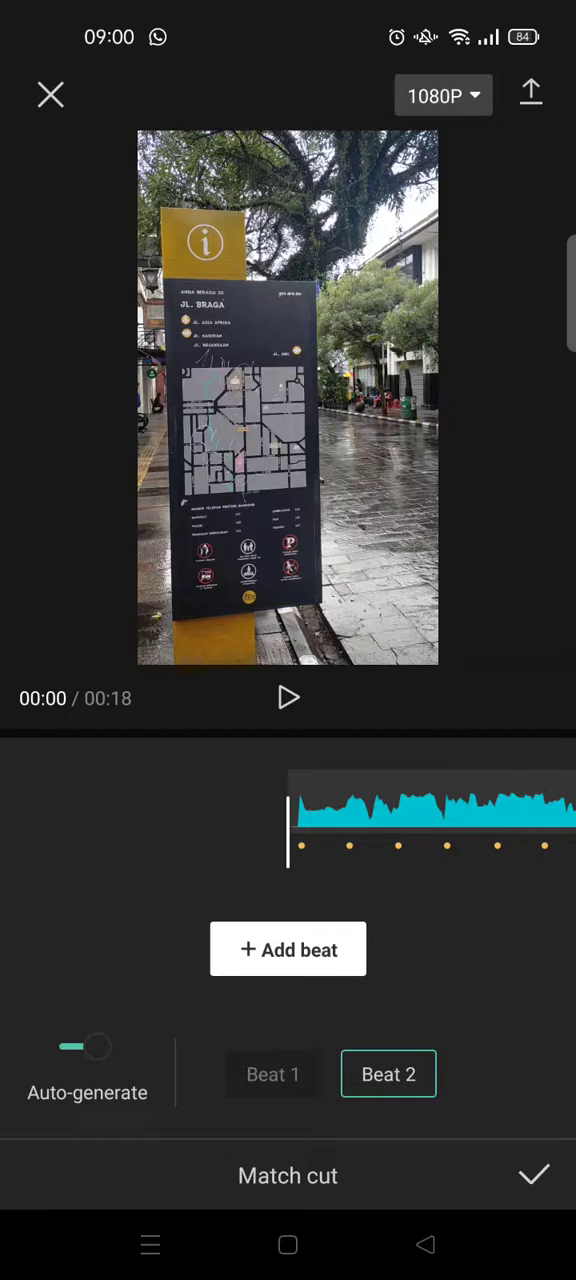
pyautogui.click(272, 1072)
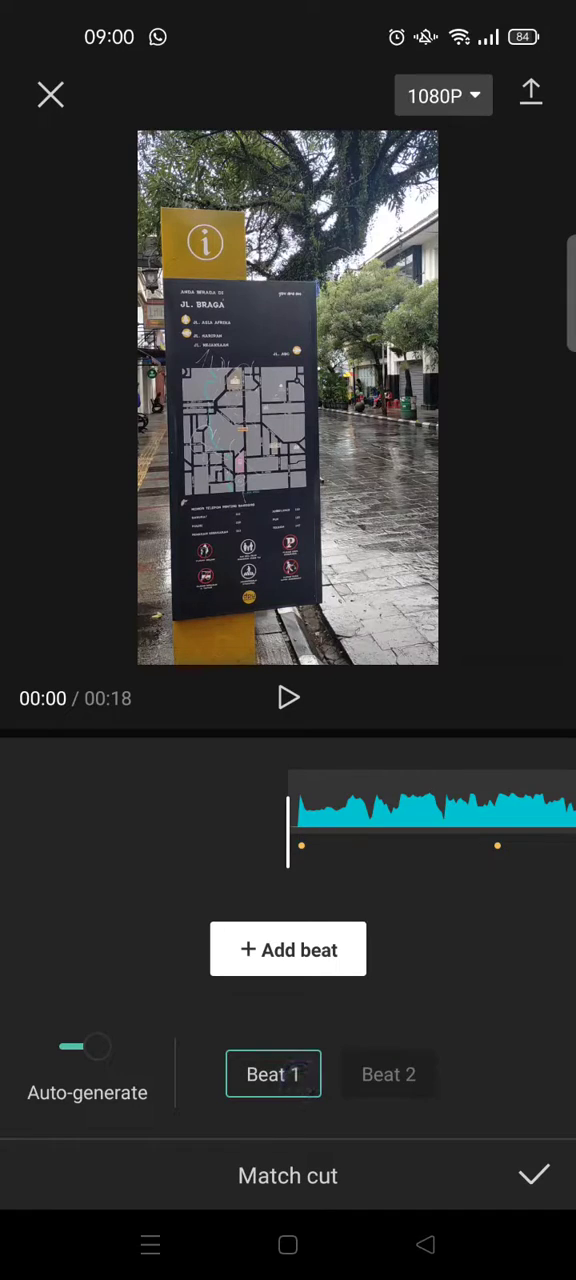
pyautogui.click(388, 1074)
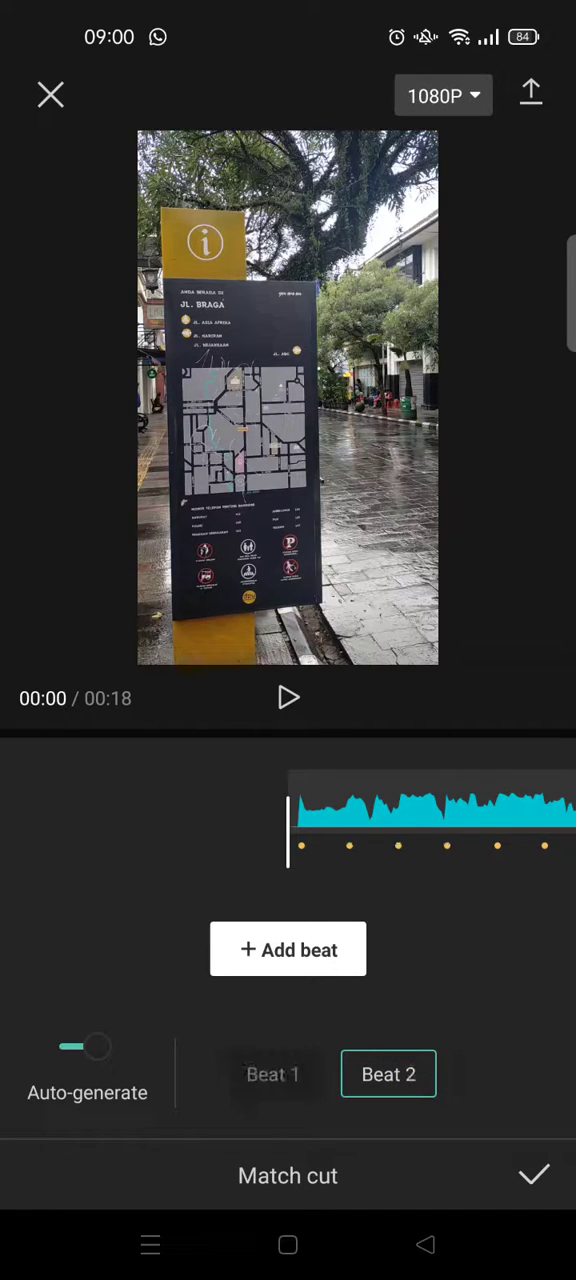